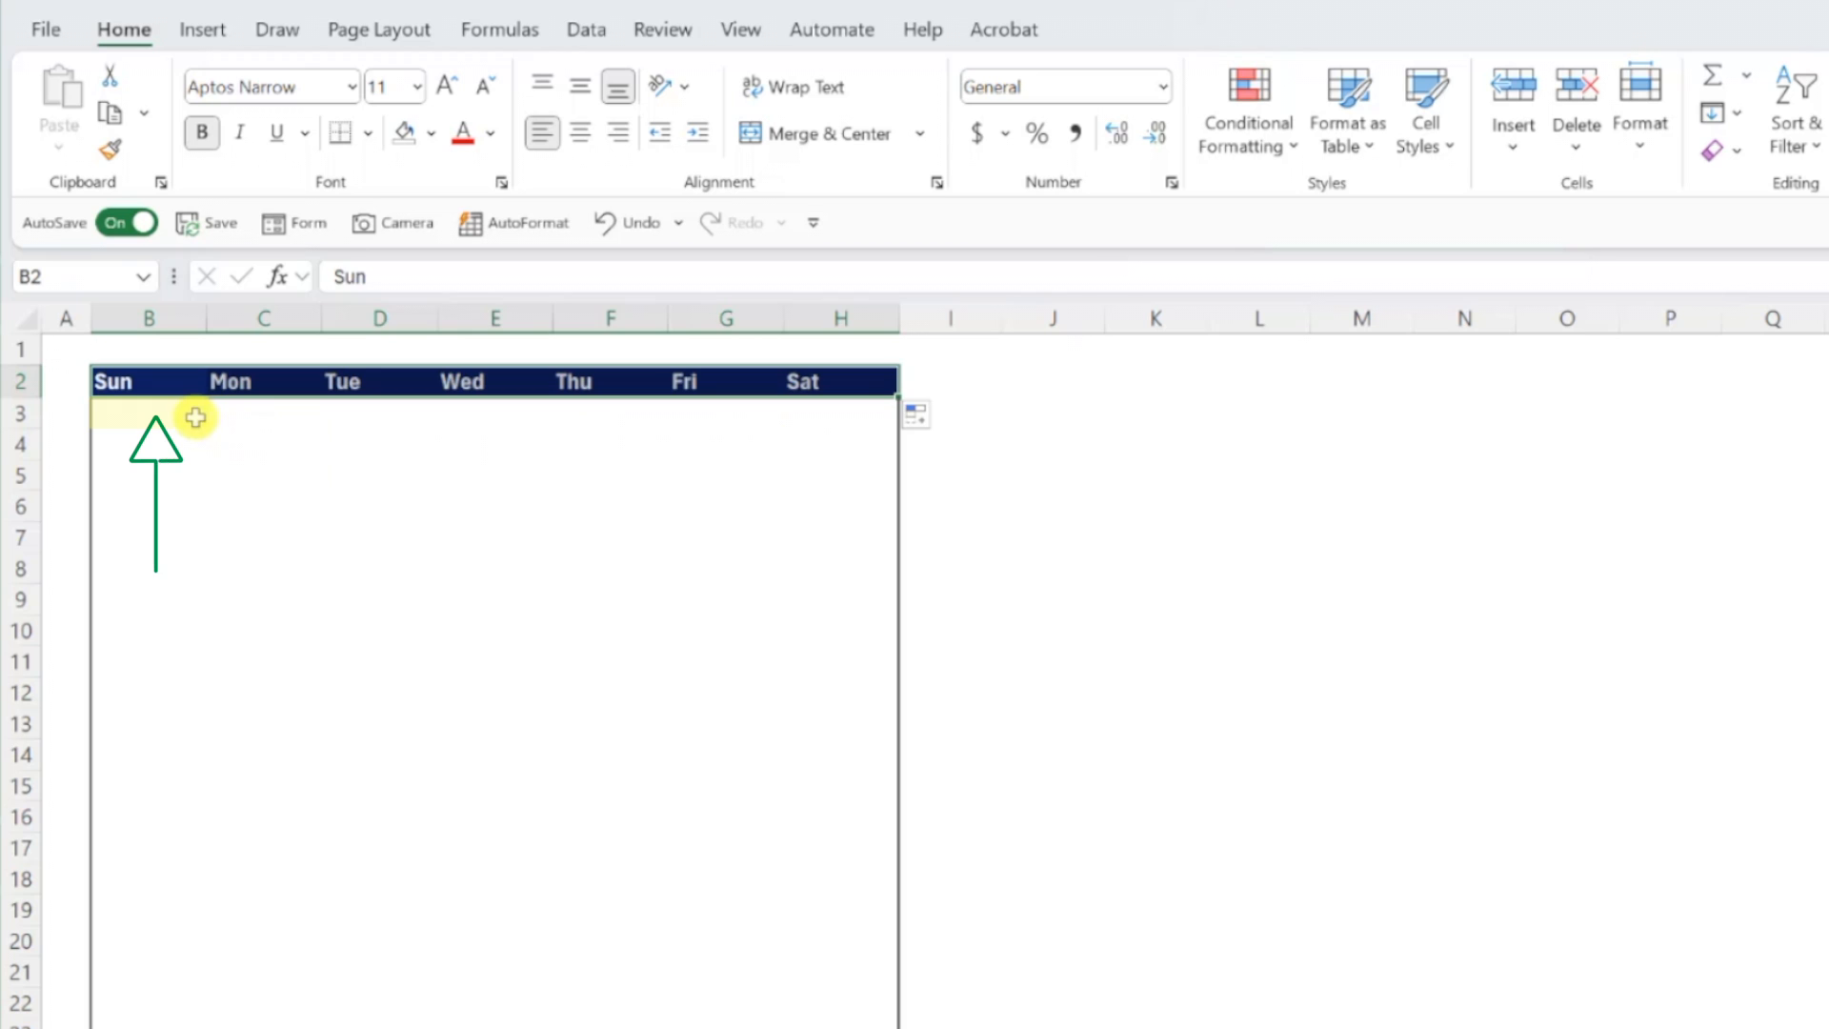
type("=SEQUENCE(")
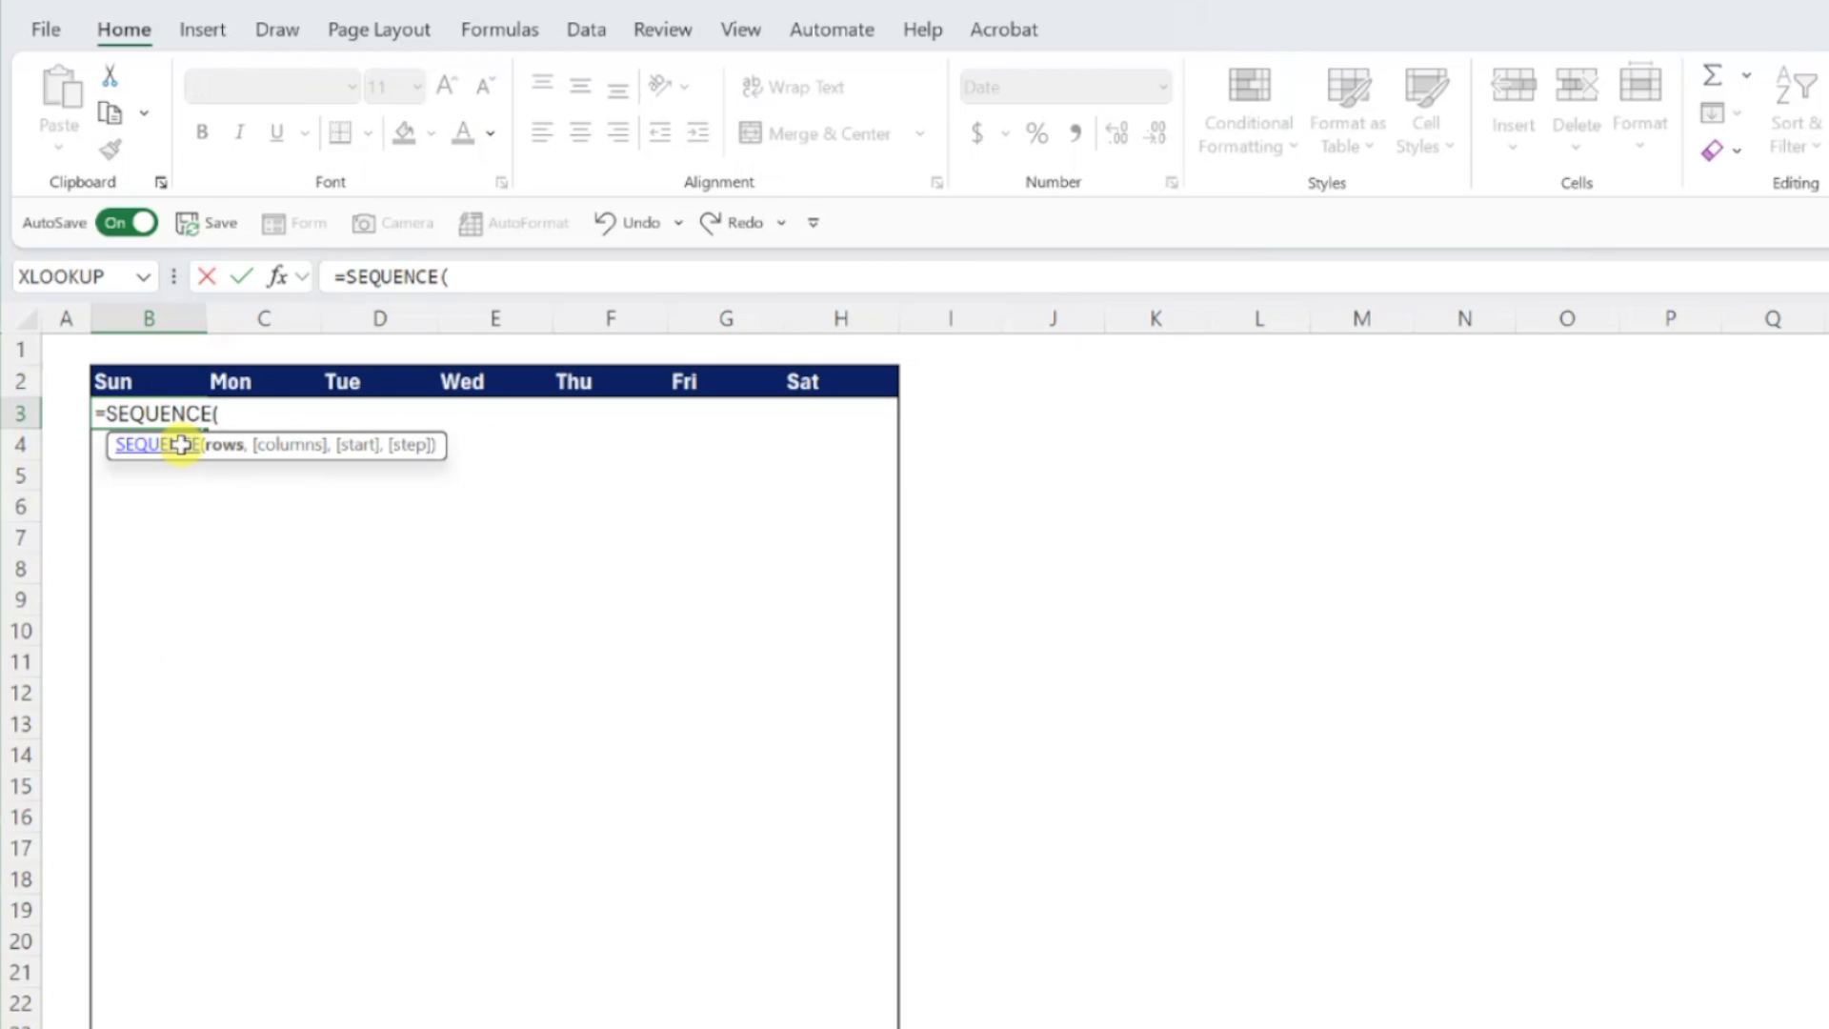
type("53,7,\"12/29/2024")
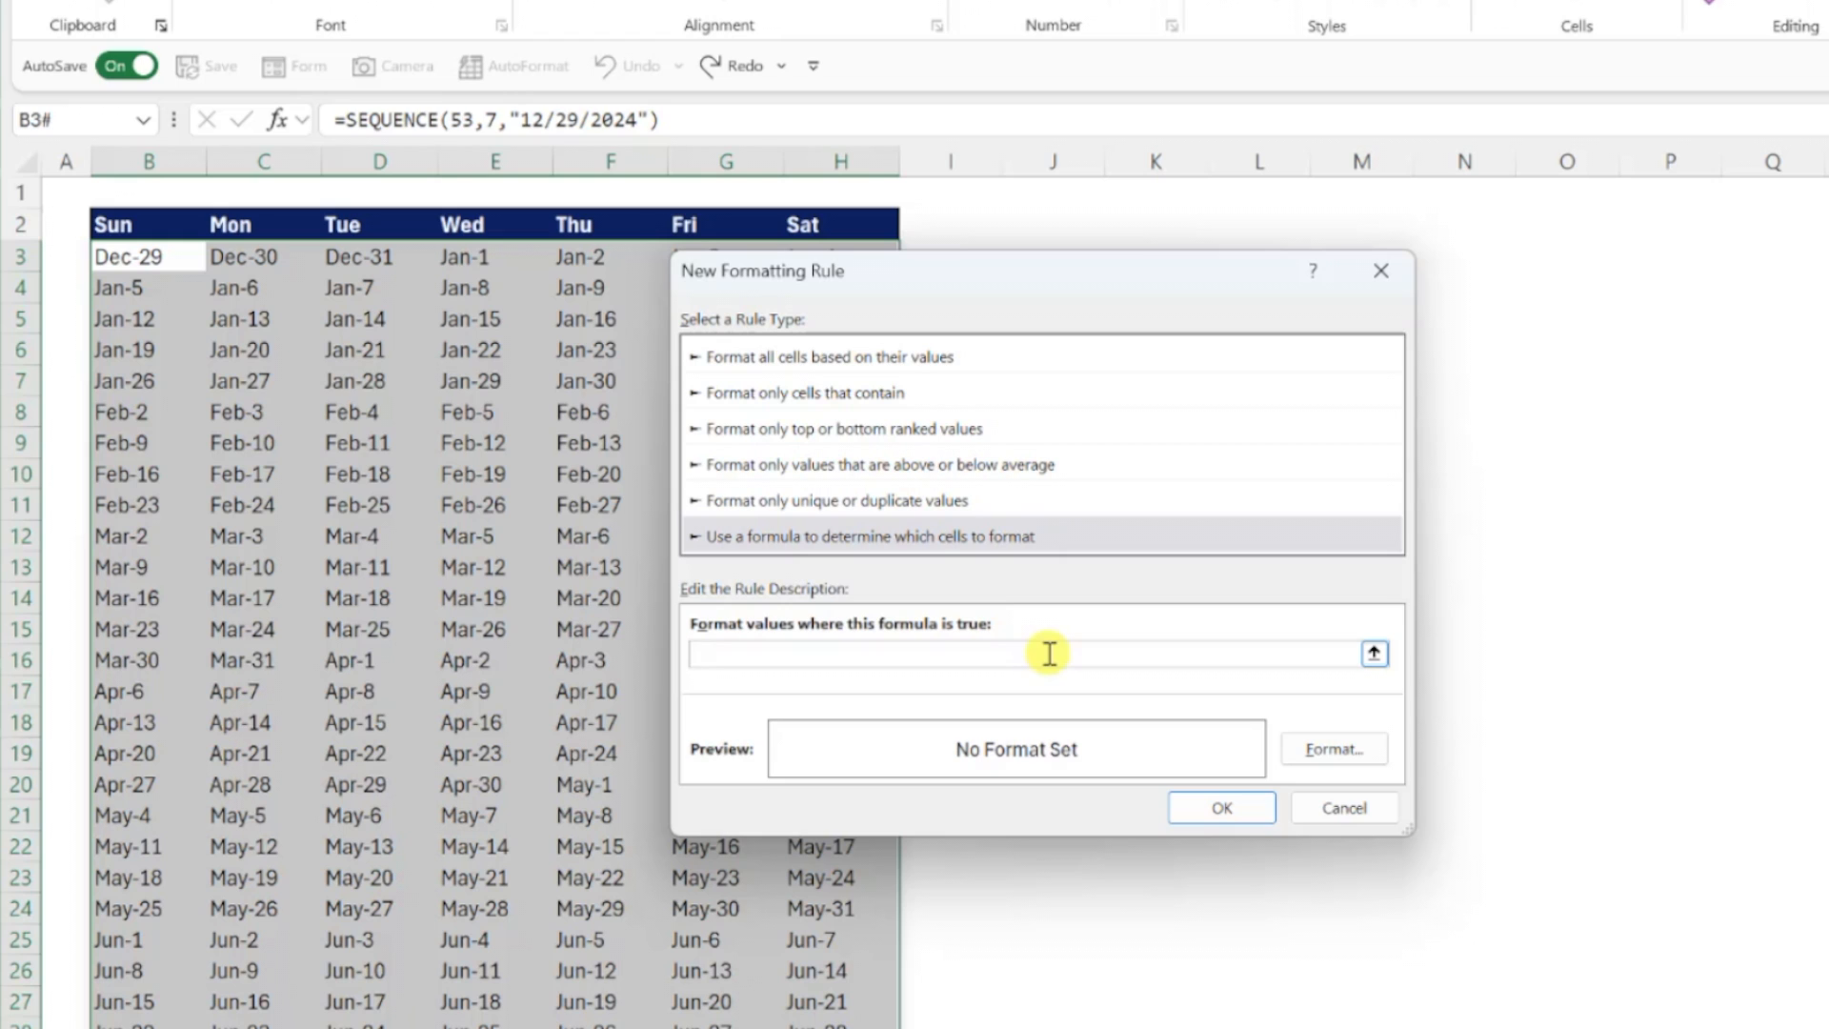
type("=MOD(")
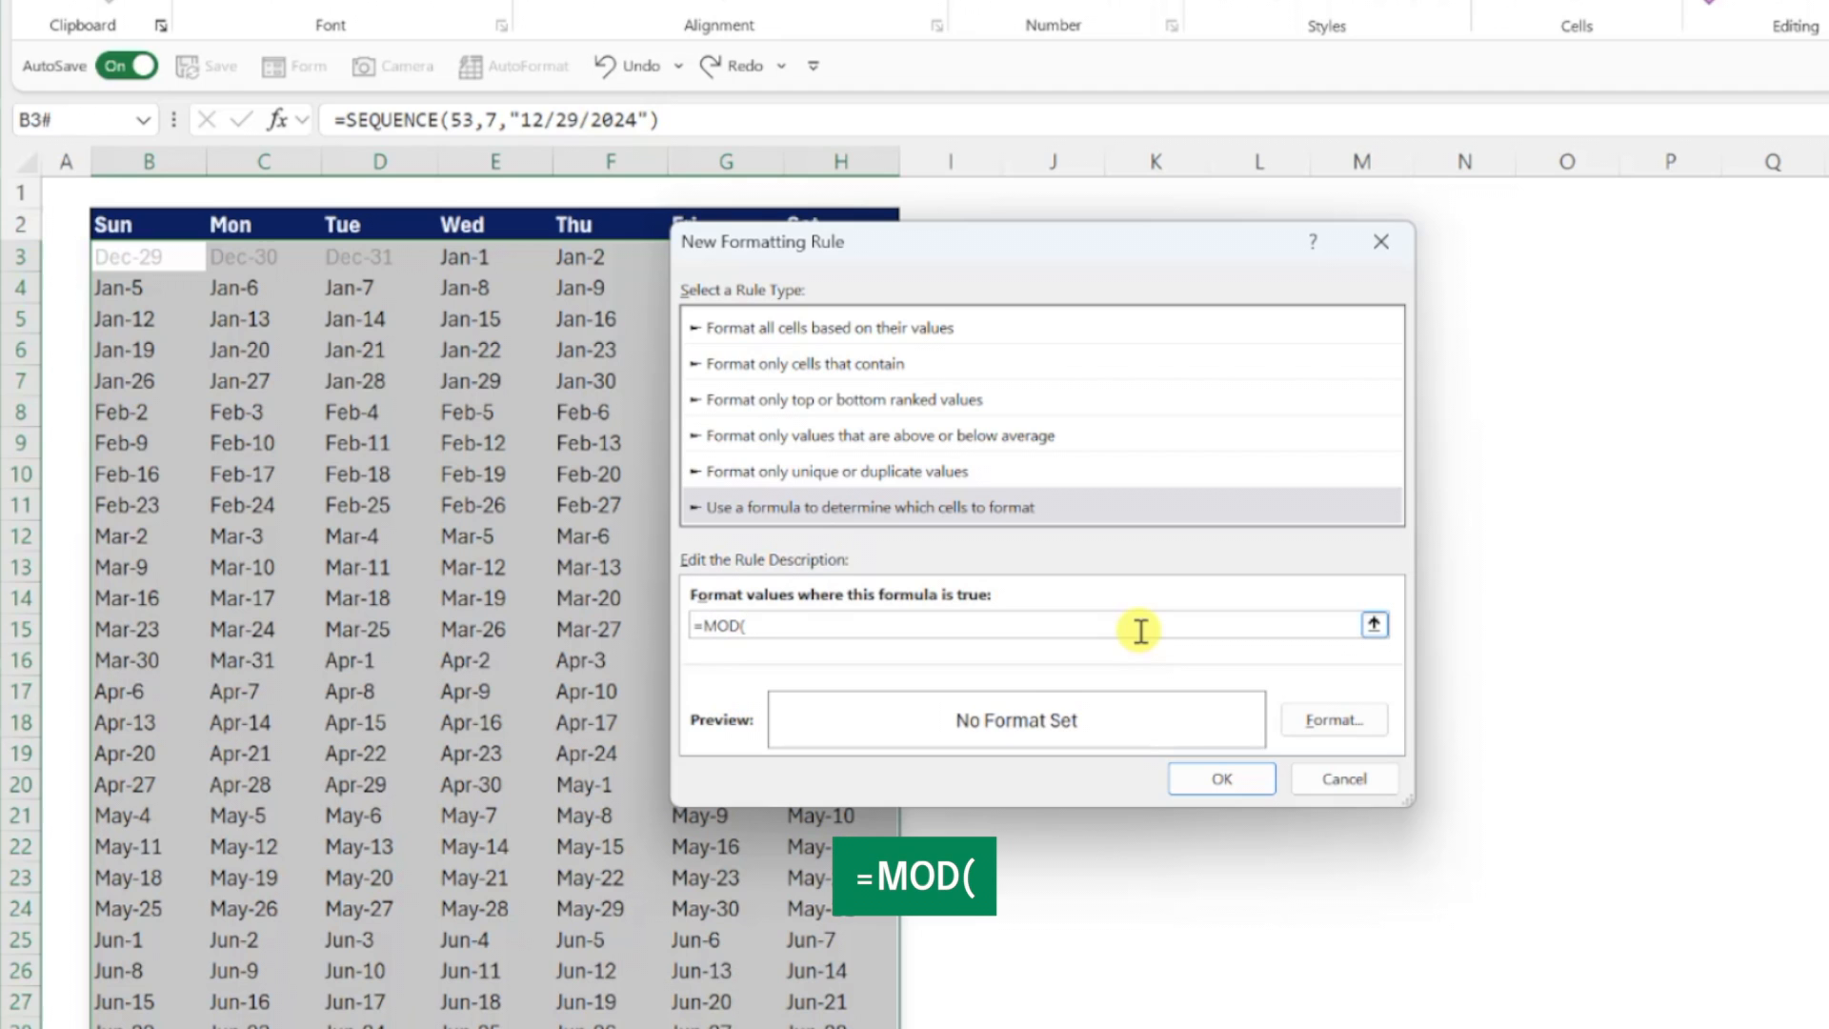
type("MONTH(B3),2")
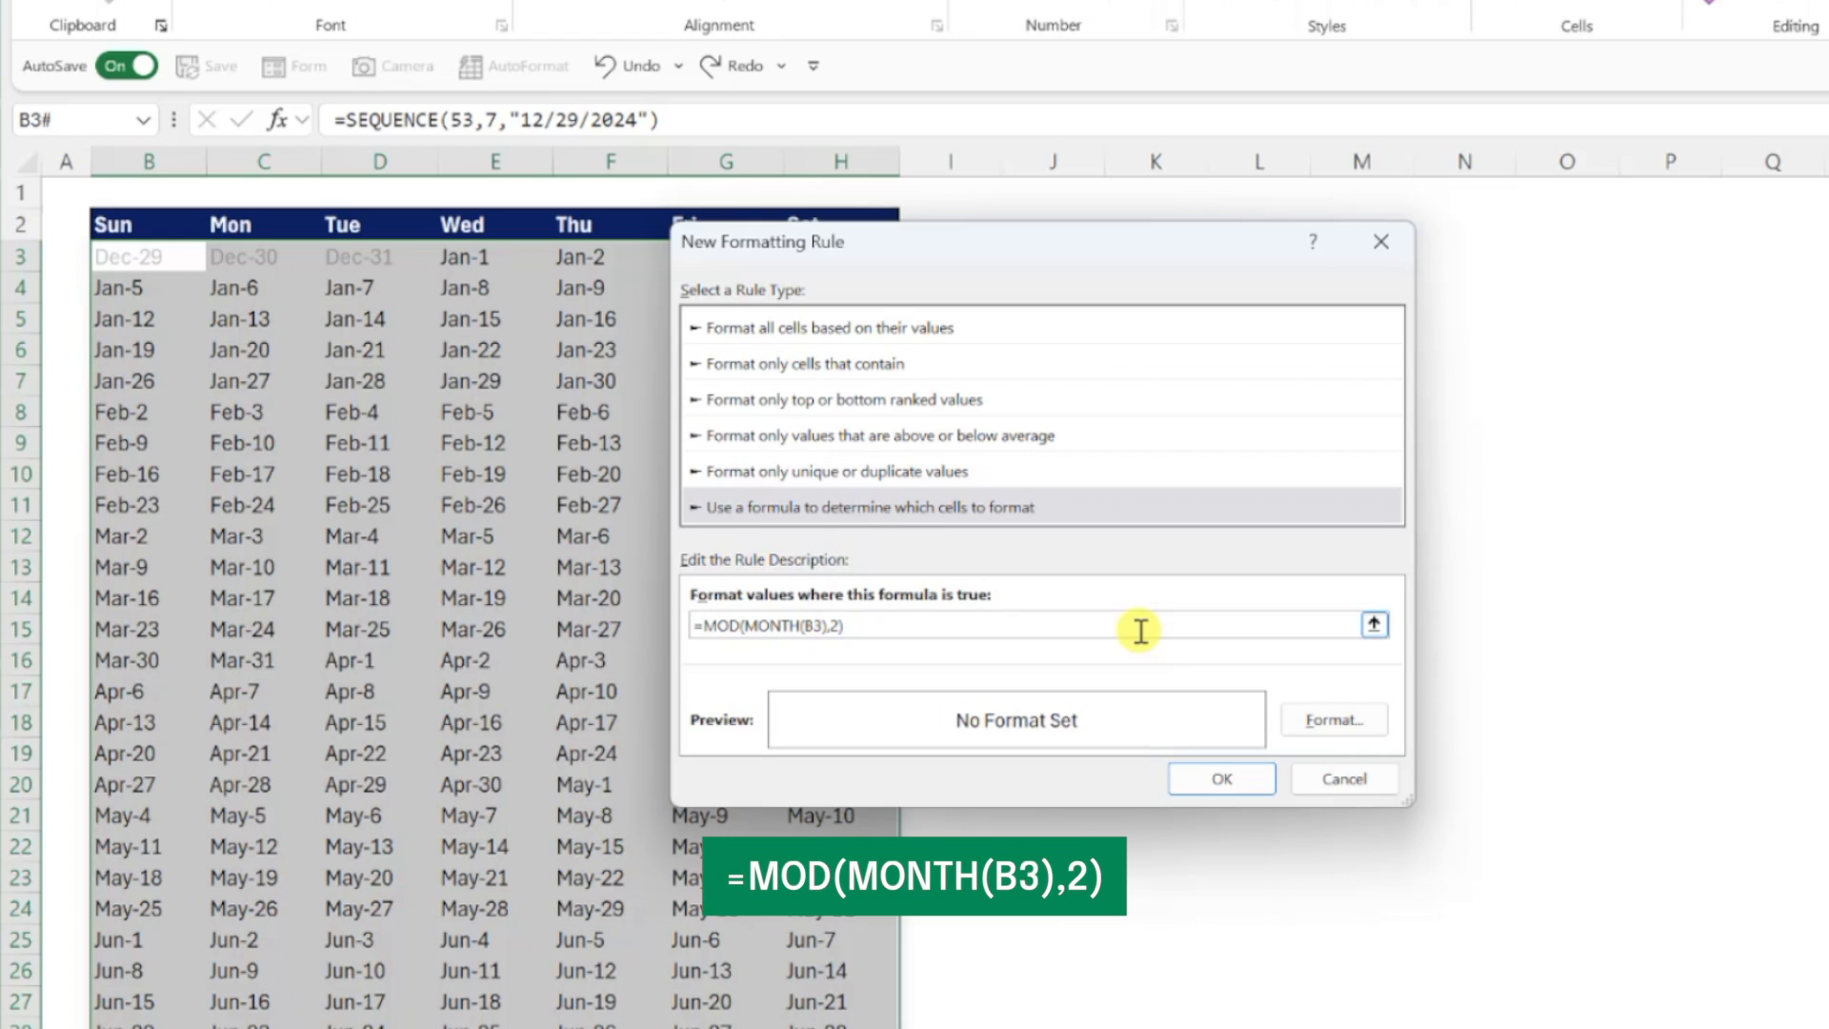
type("=0")
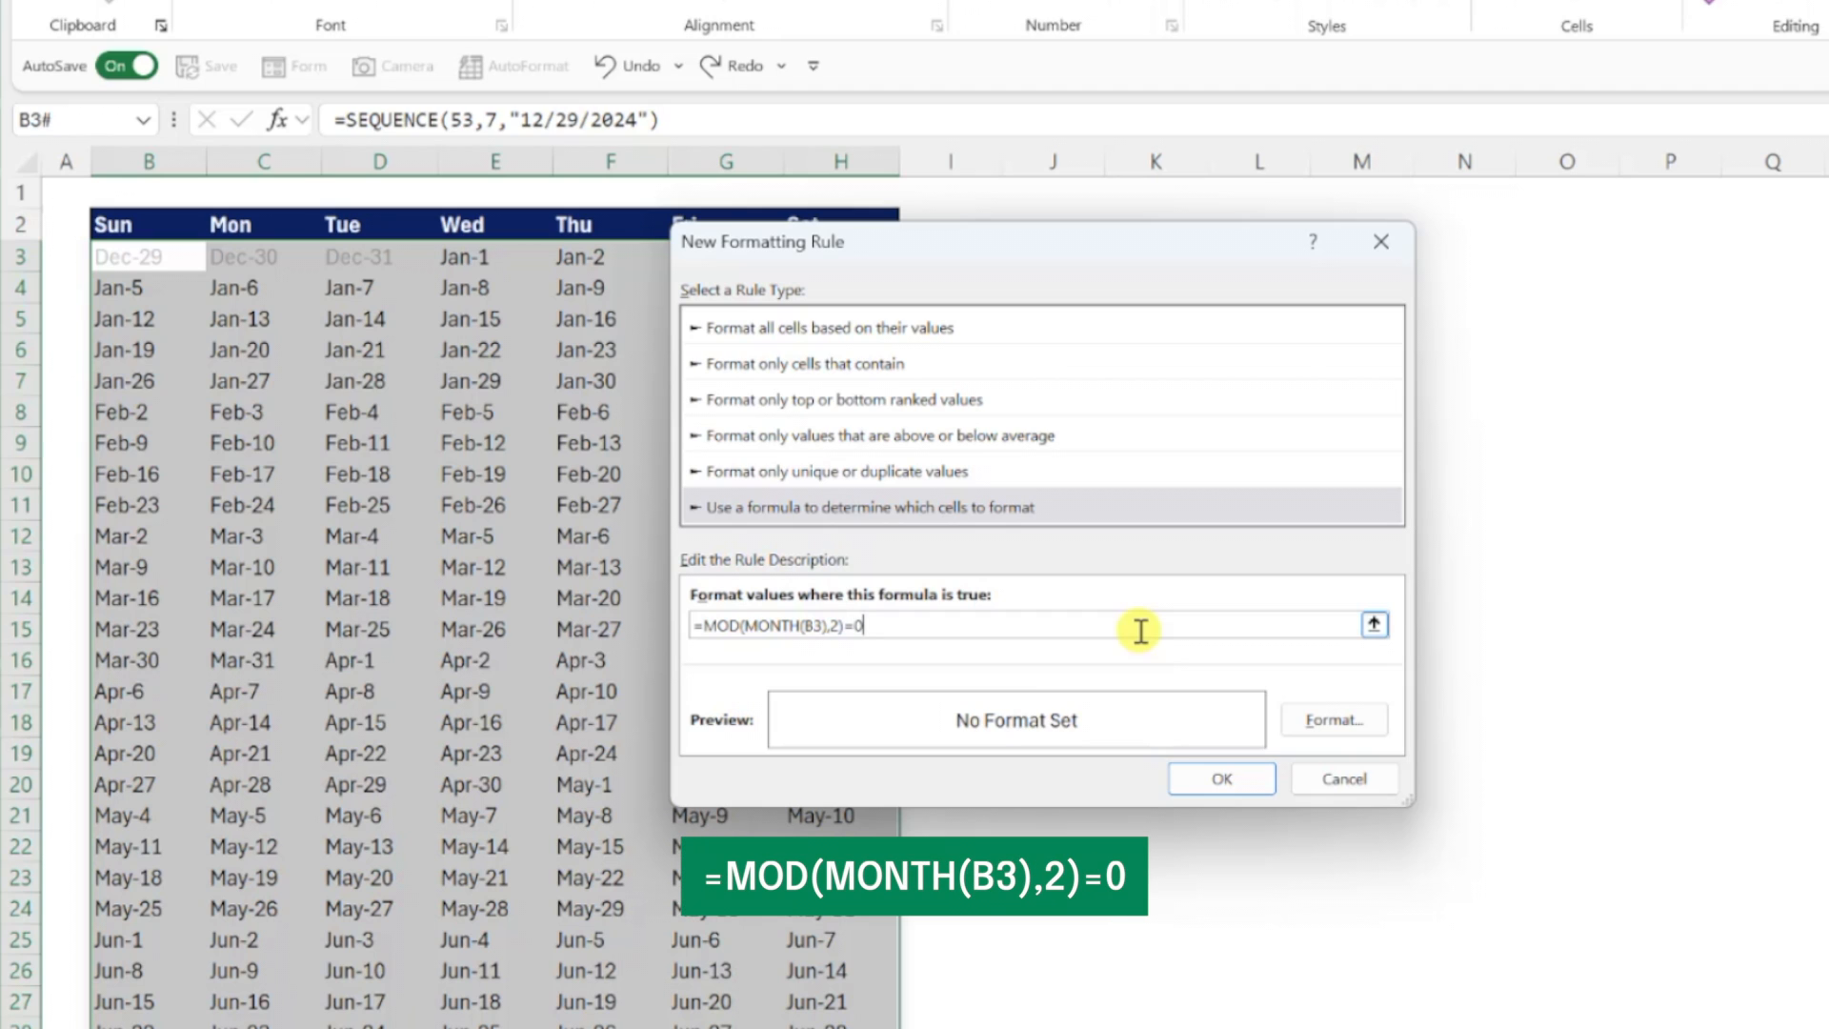